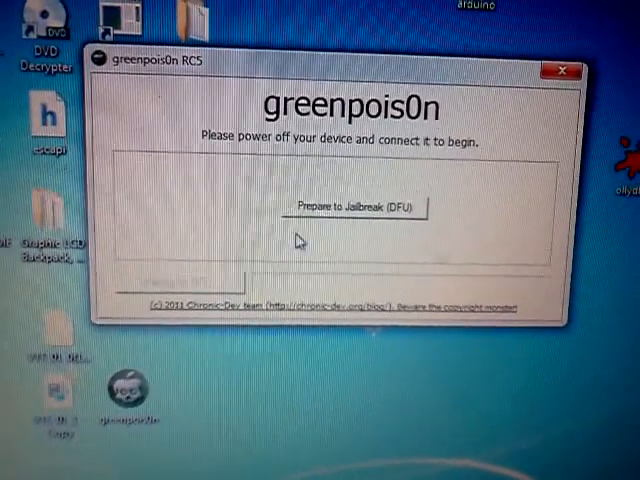
- Prepare the connected iPod touch for jailbreaking via the DFU-mode sequence
{"action": "left_click", "coordinate": [358, 206]}
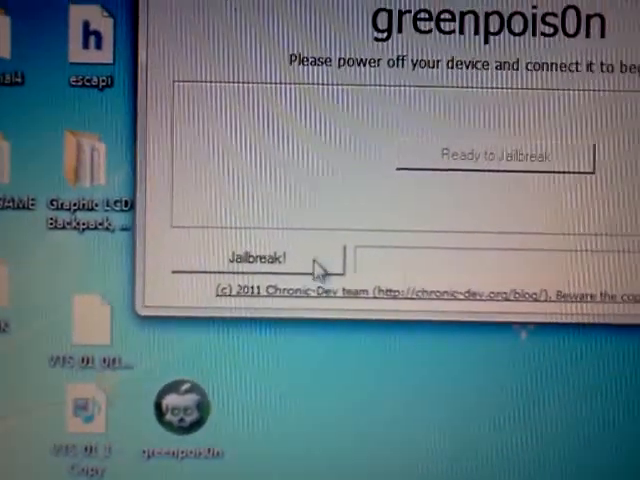
- Run the jailbreak on the iPod touch until the progress bar completes
{"action": "left_click", "coordinate": [256, 256]}
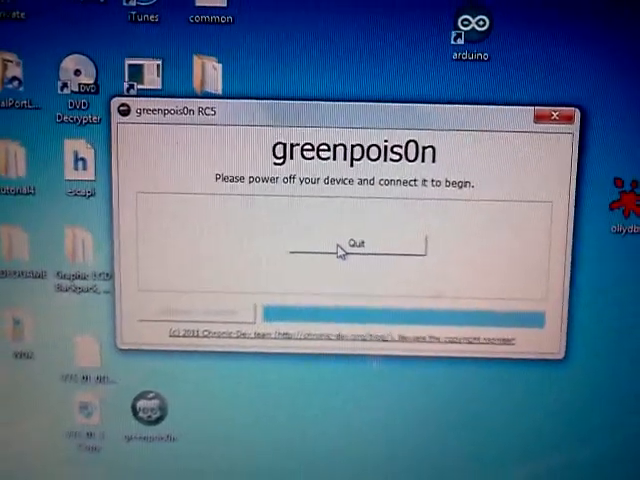
- Quit greenpois0n and let the iPod touch reboot to its home screen
{"action": "left_click", "coordinate": [352, 244]}
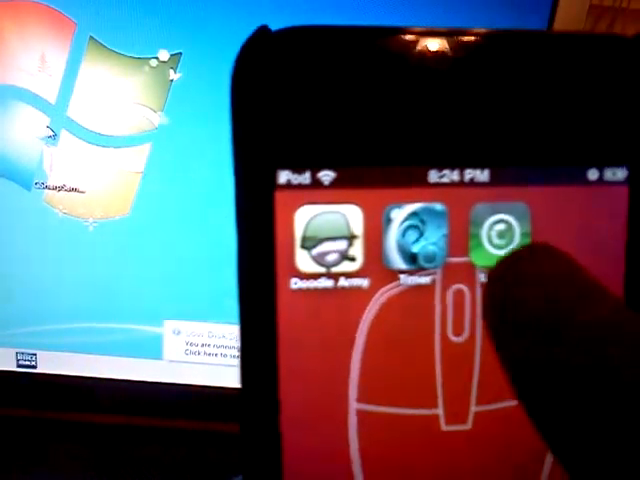
- Launch Loader on the iPod touch and start installing Cydia
{"action": "left_click", "coordinate": [504, 232]}
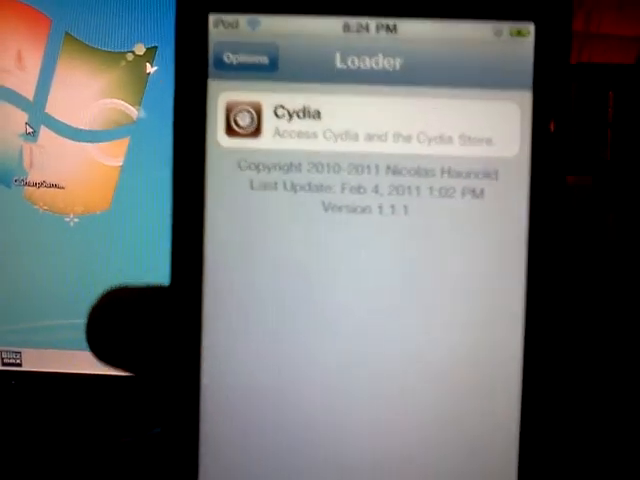
{"action": "left_click", "coordinate": [380, 116]}
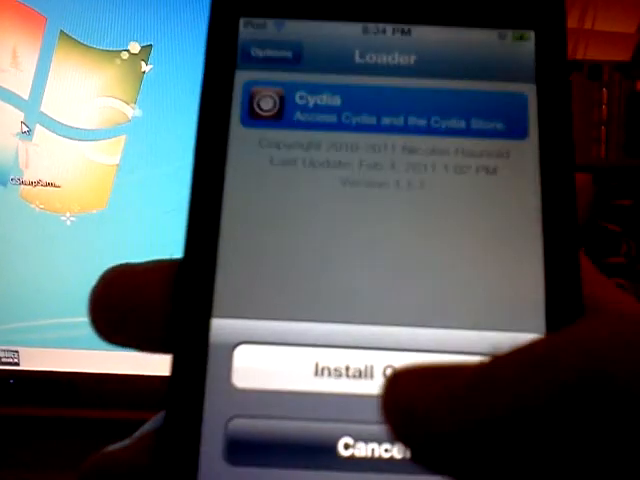
{"action": "left_click", "coordinate": [360, 370]}
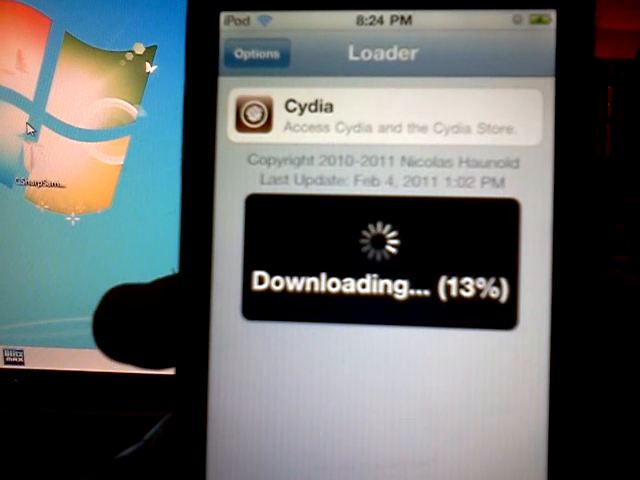